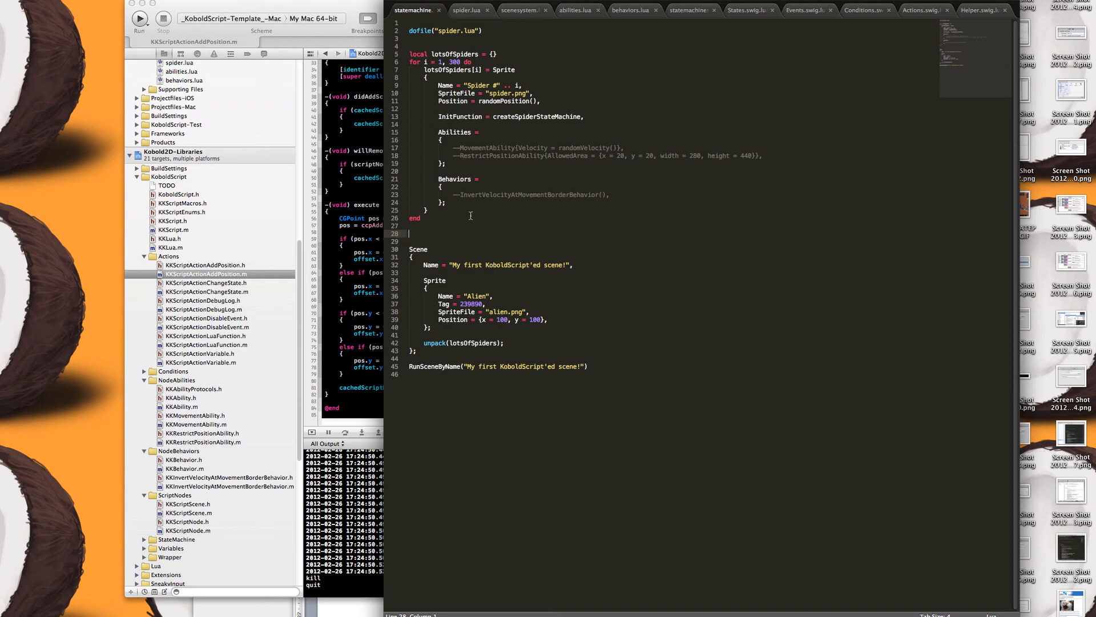
mouse_move(863, 95)
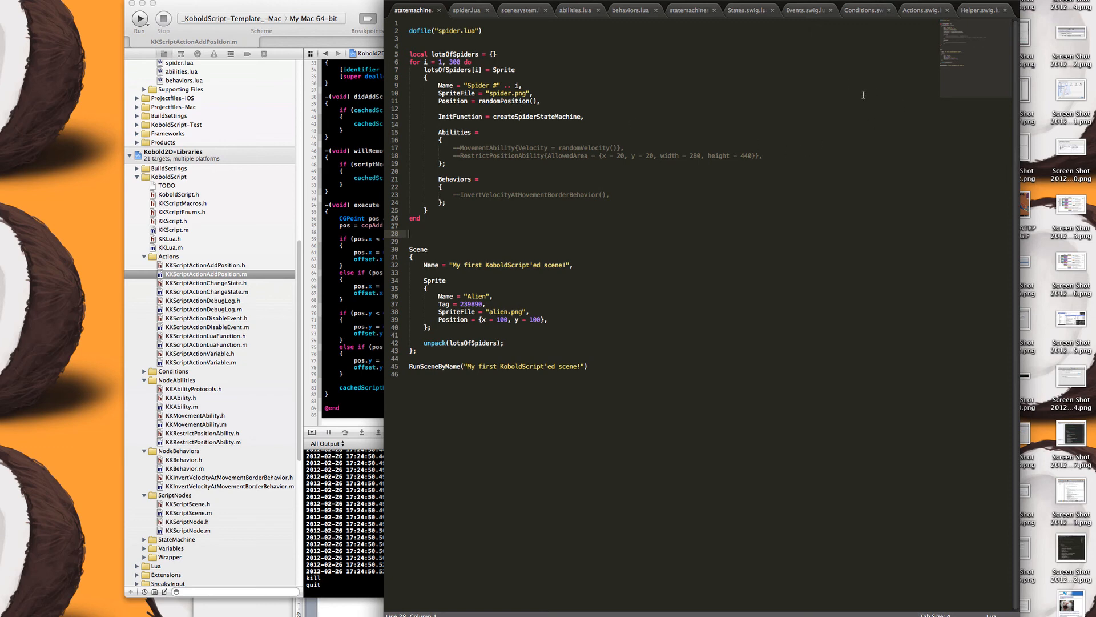
mouse_move(1001, 151)
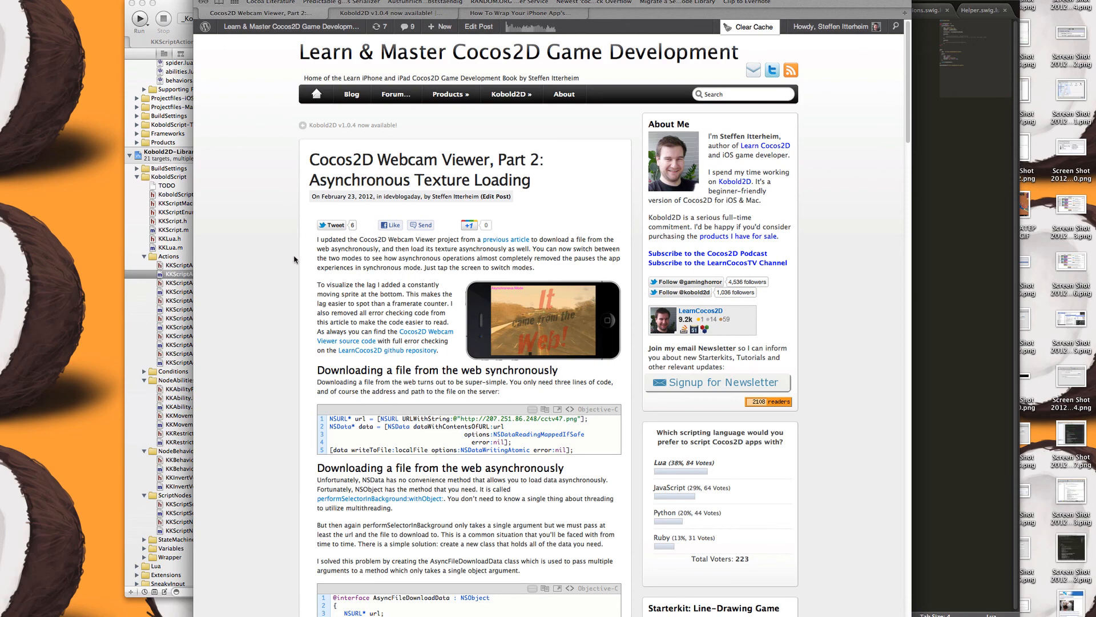
scroll("down", 3)
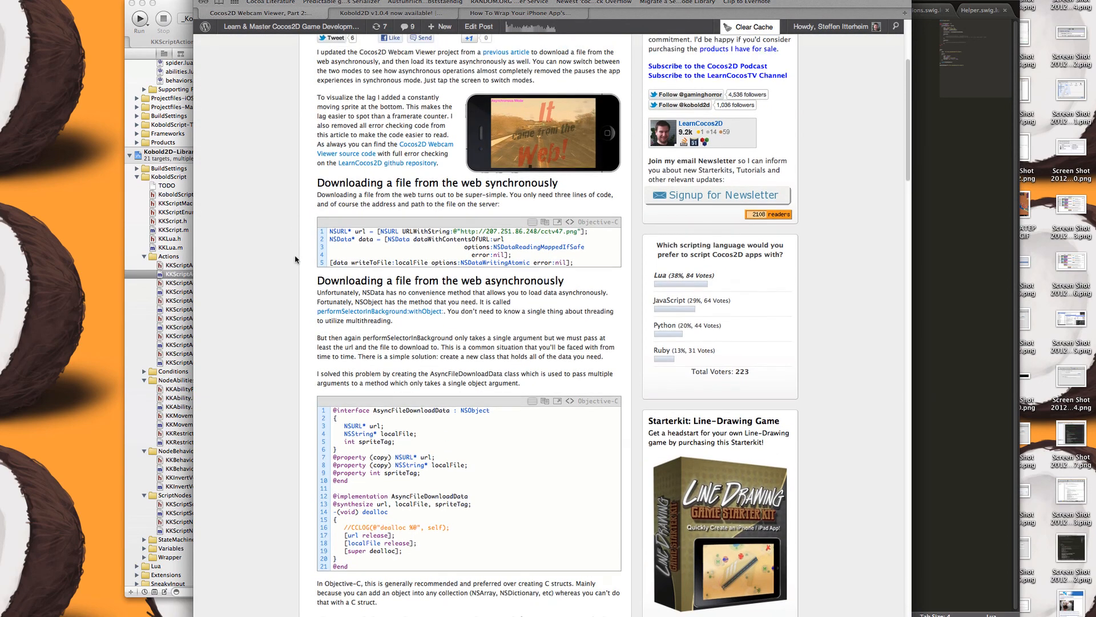
scroll("up", 3)
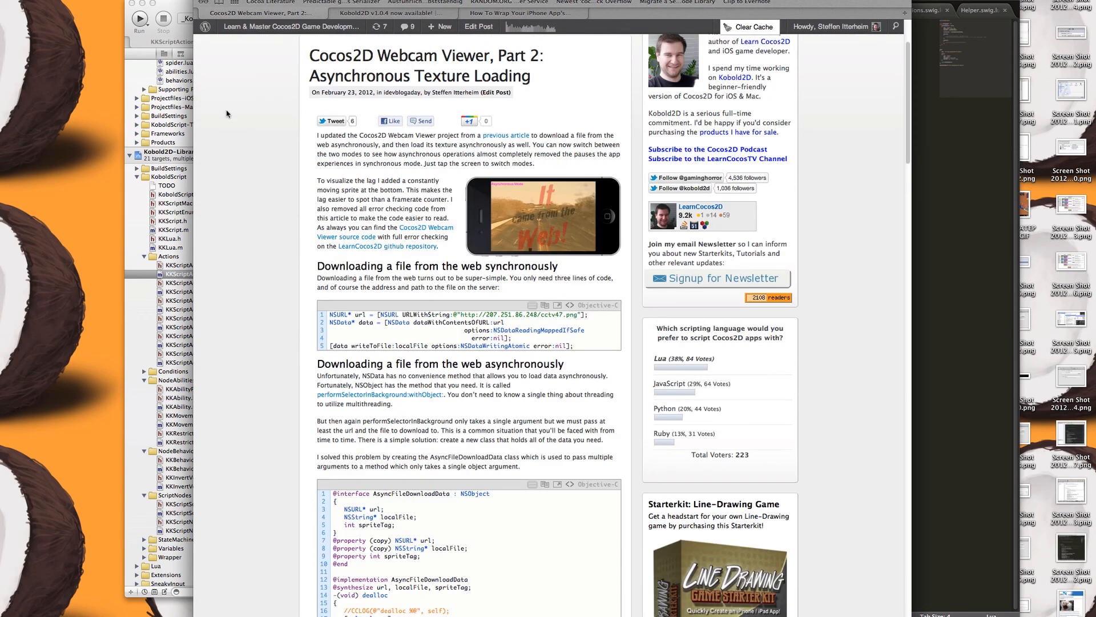
mouse_move(300, 147)
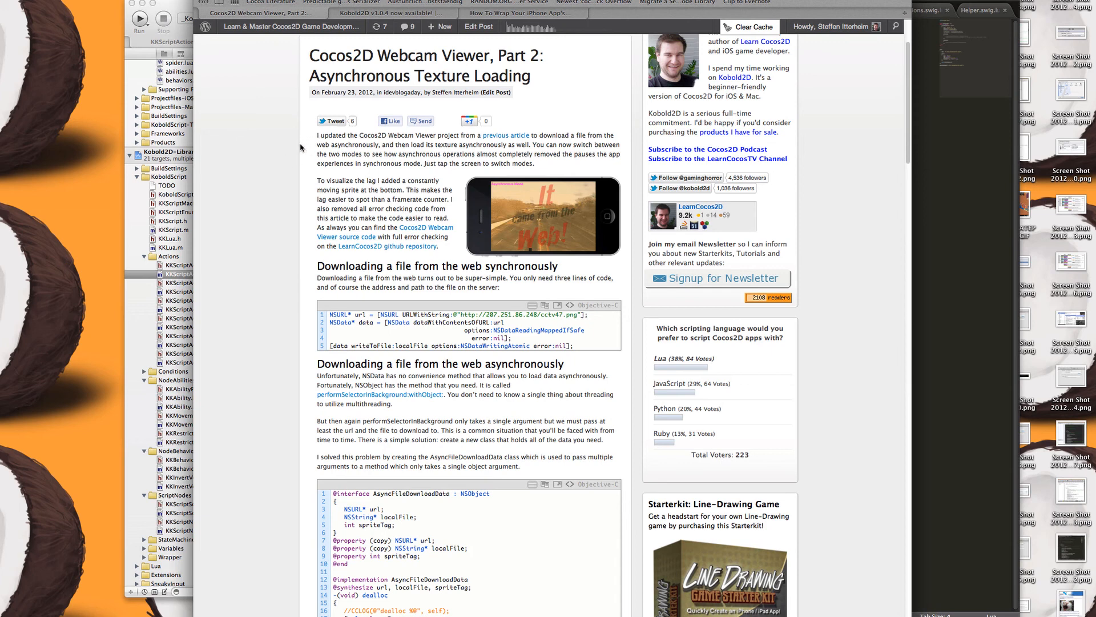
mouse_move(341, 245)
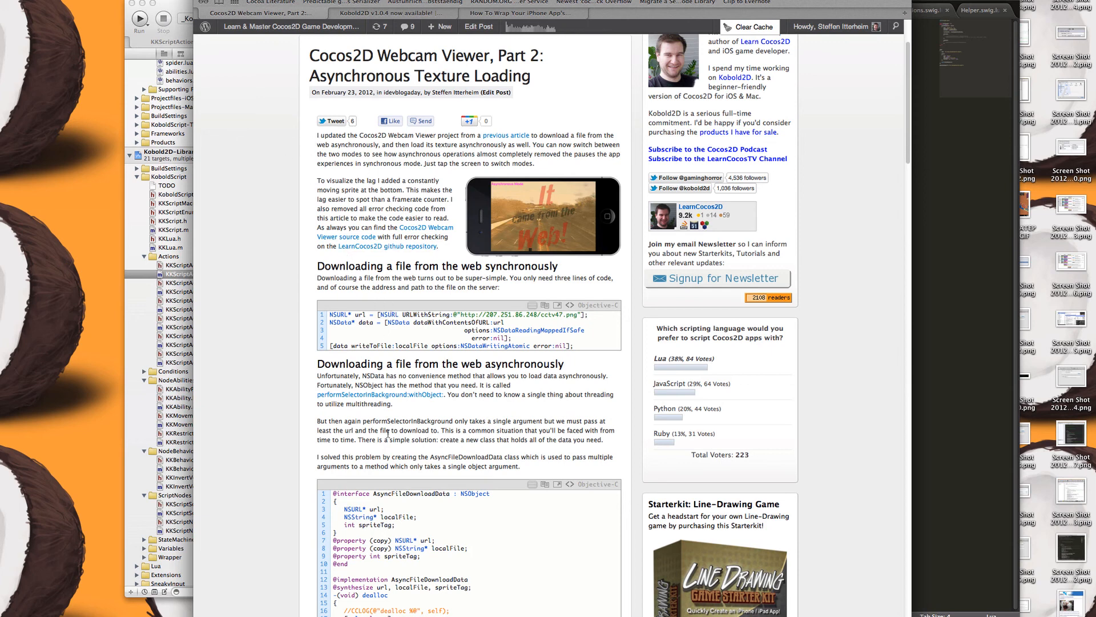
scroll("down", 3)
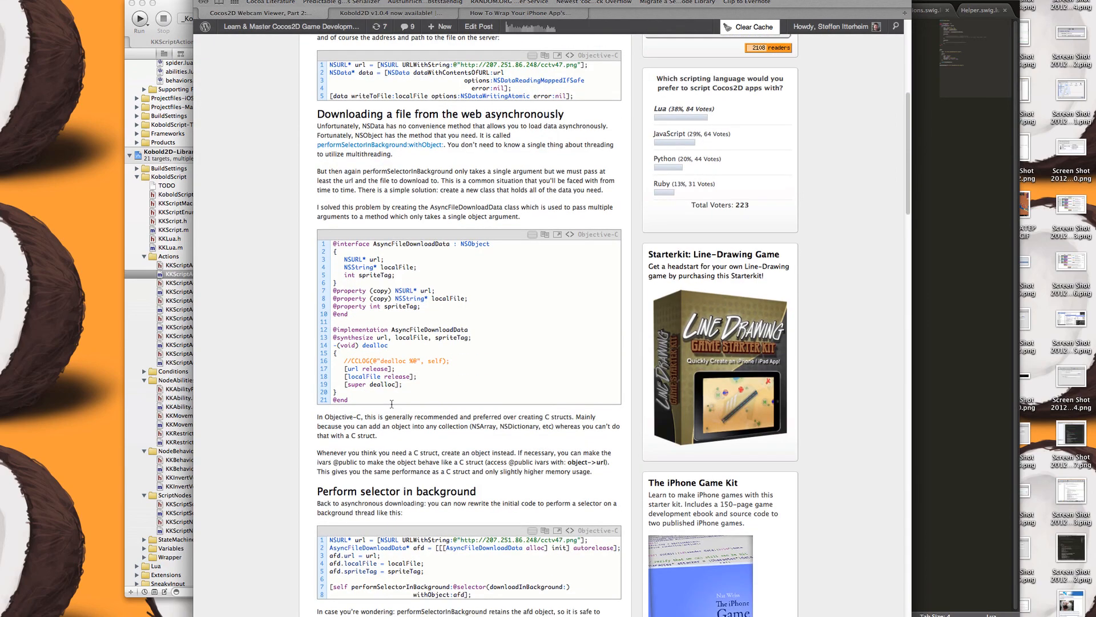
scroll("down", 3)
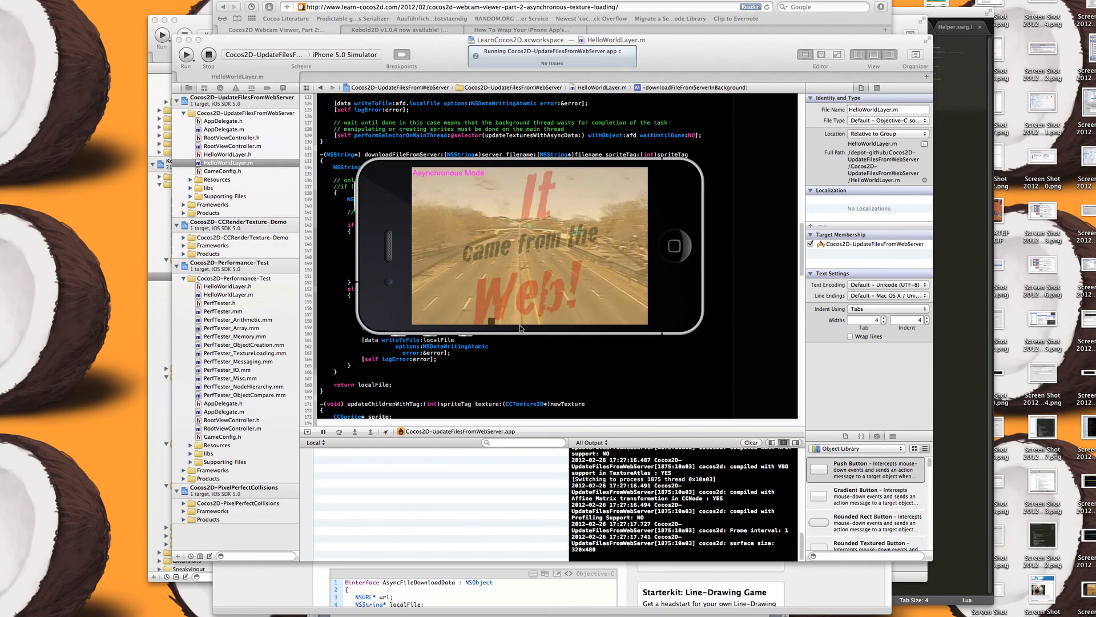
mouse_move(617, 324)
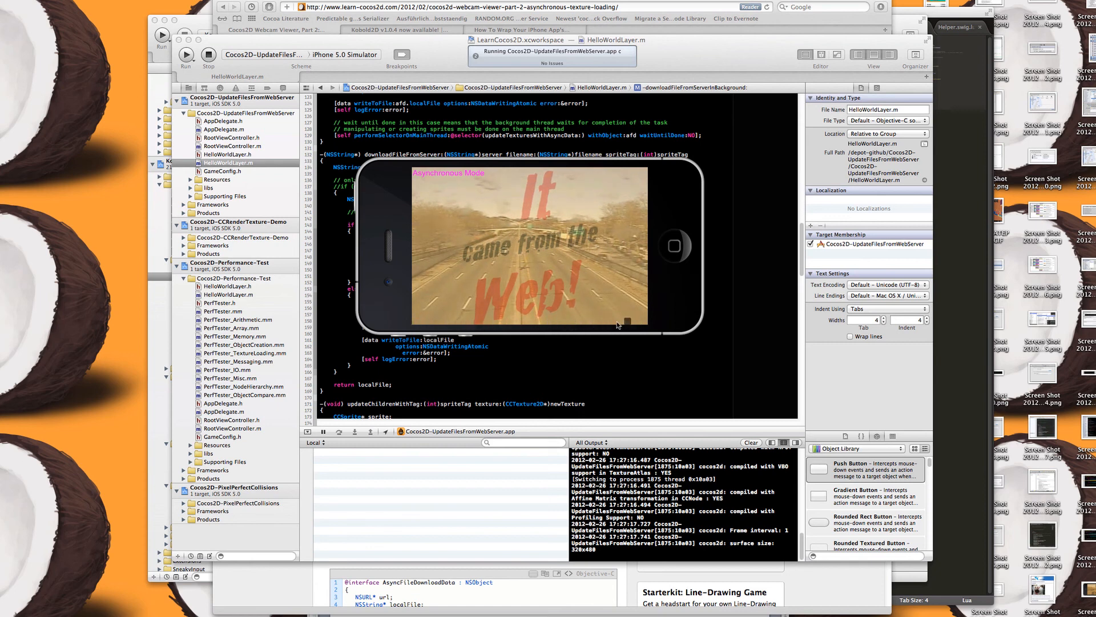